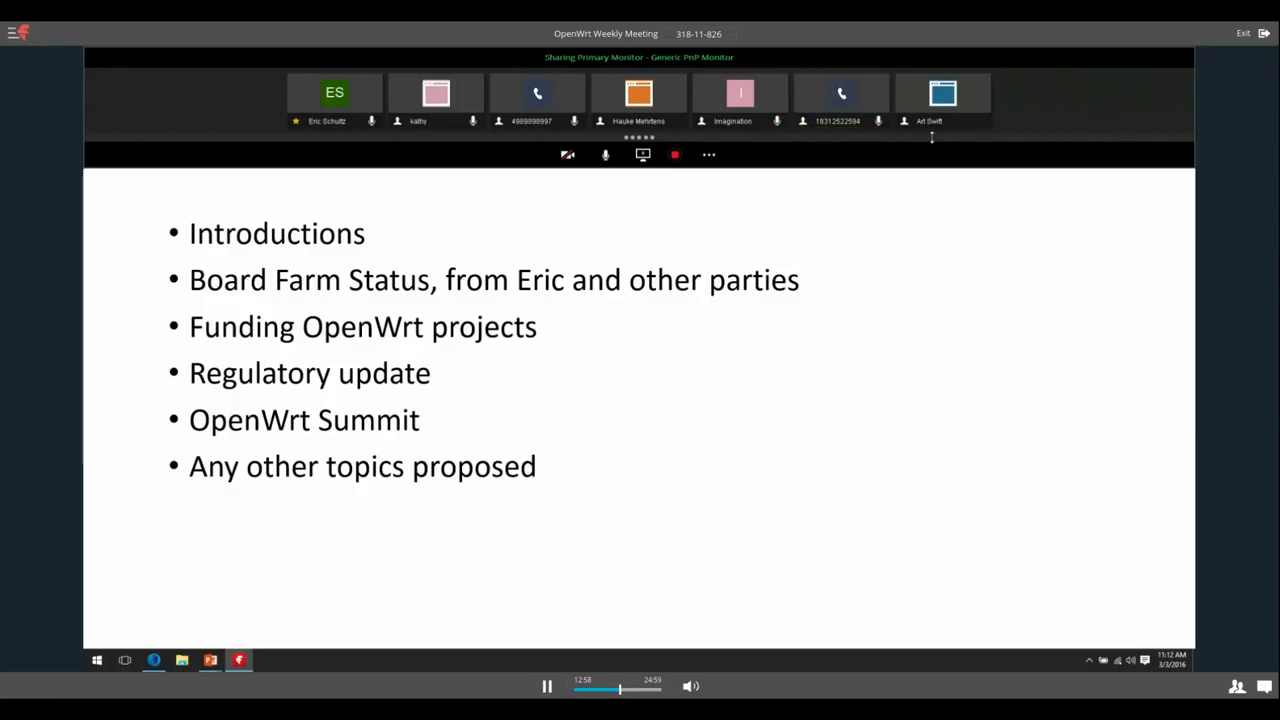
click(536, 94)
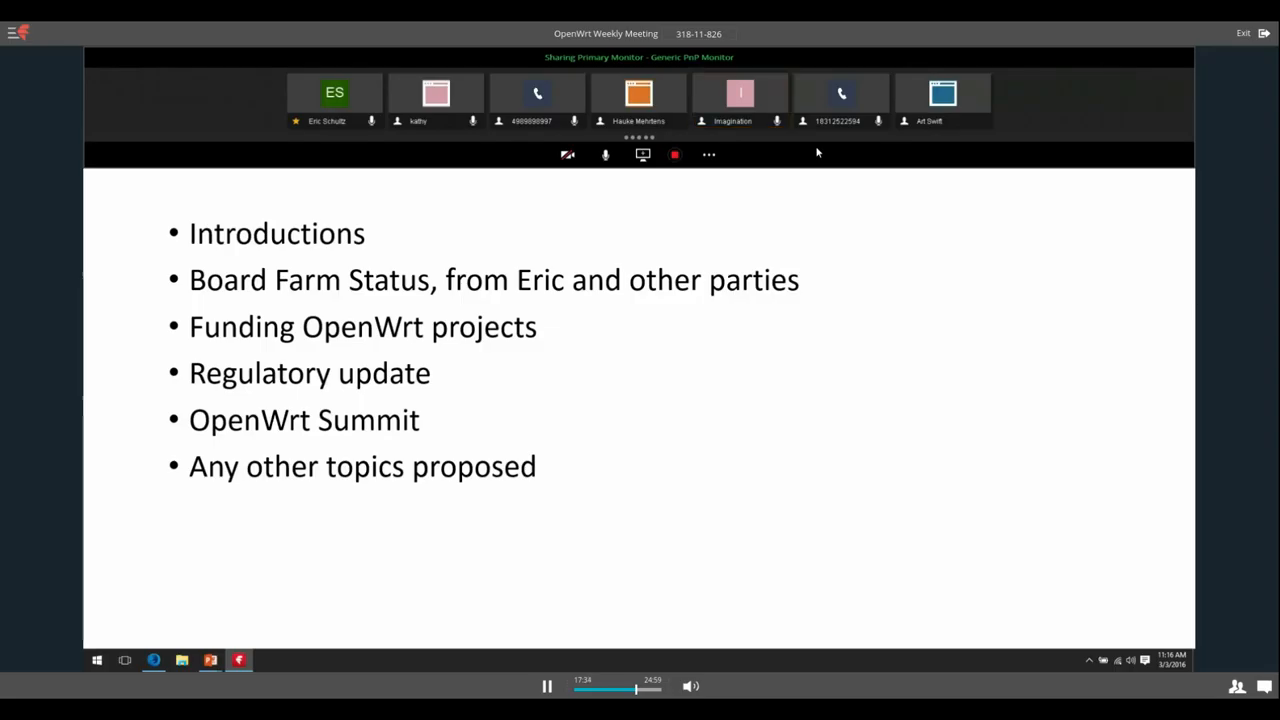
click(334, 100)
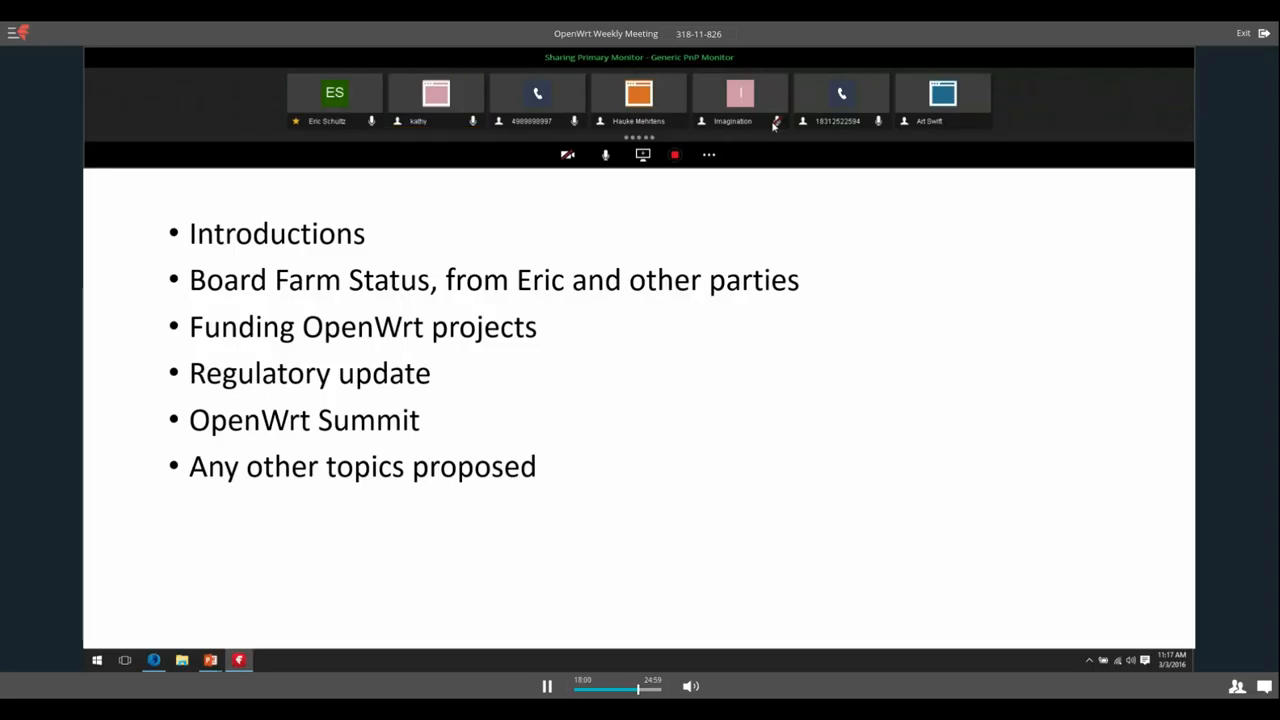
click(436, 100)
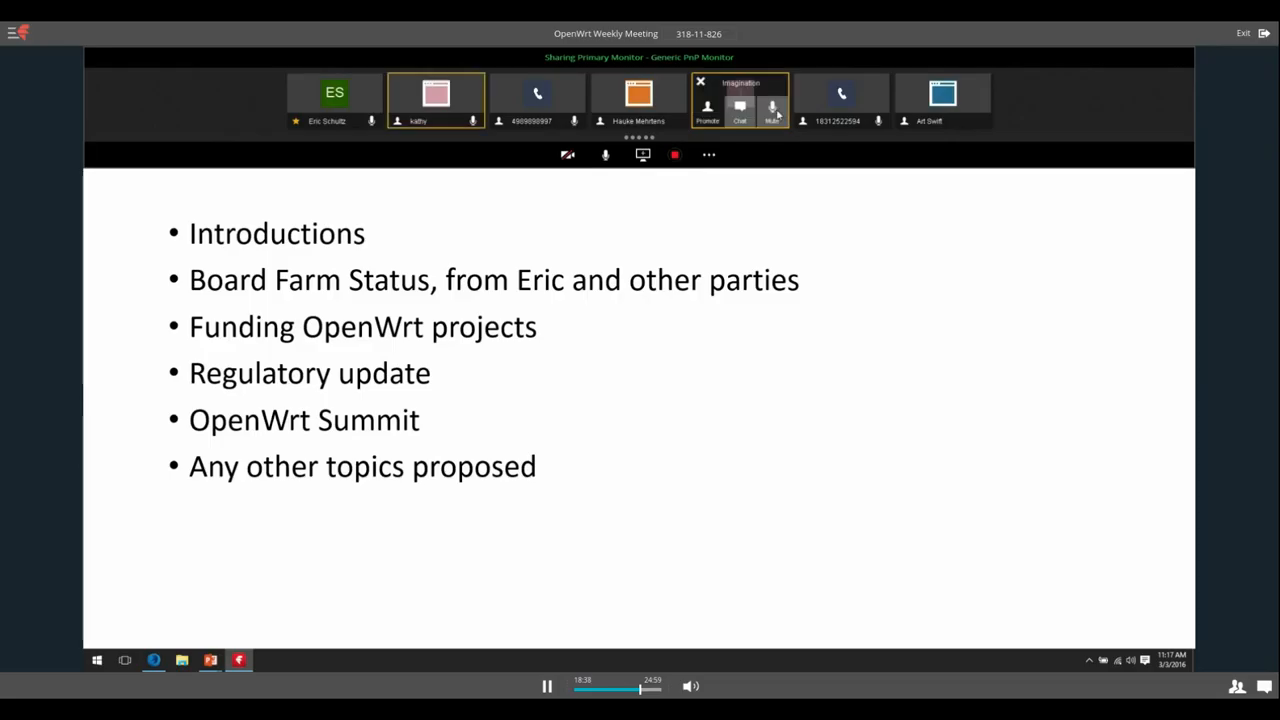
click(772, 108)
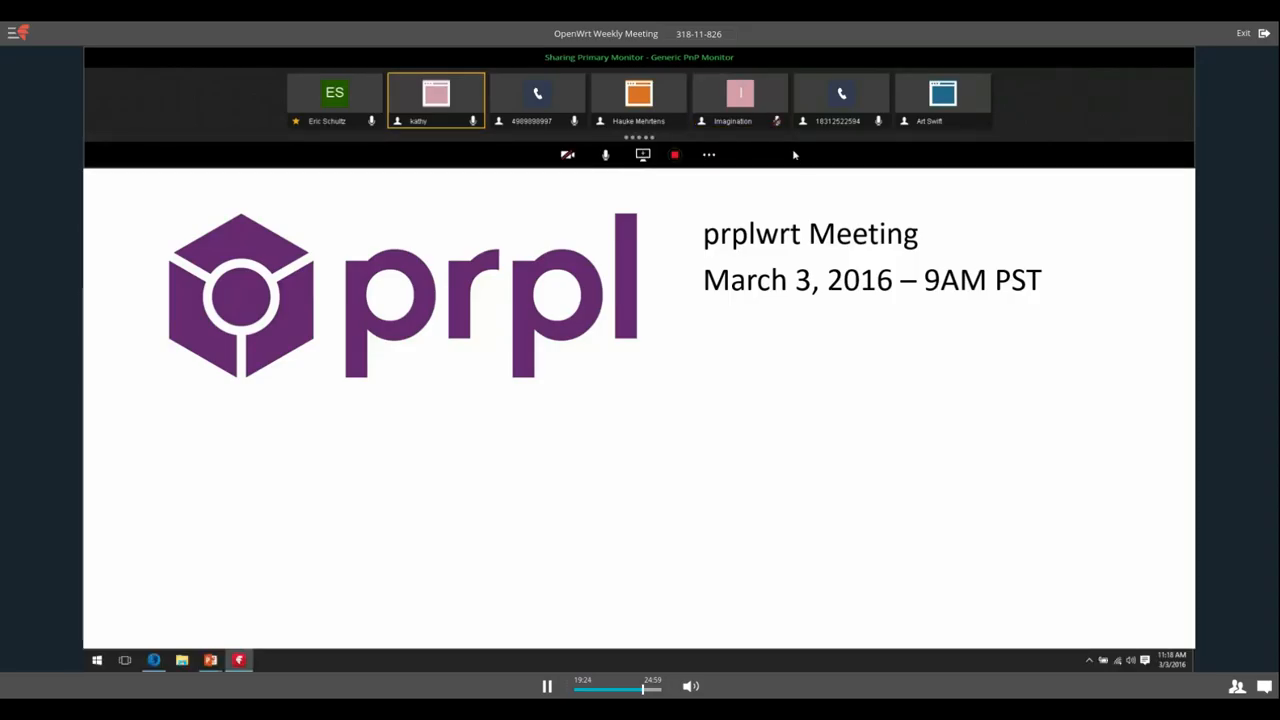
mouse_move(784, 136)
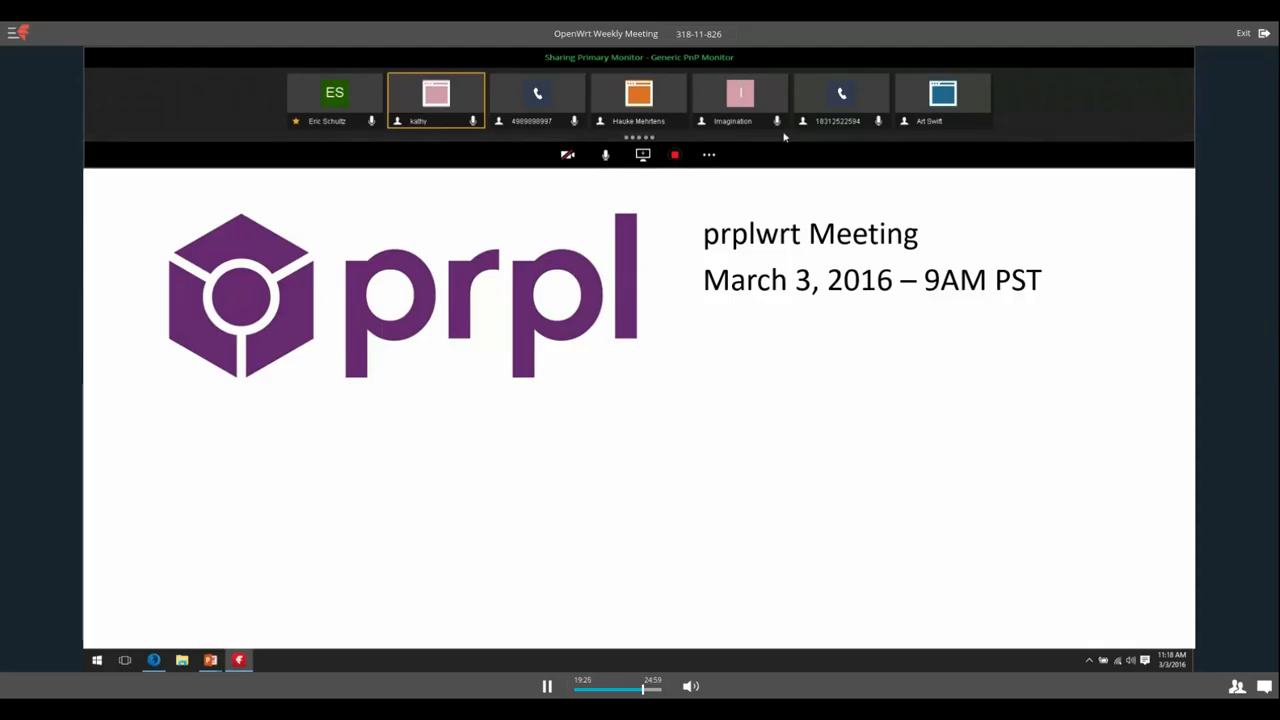
mouse_move(794, 152)
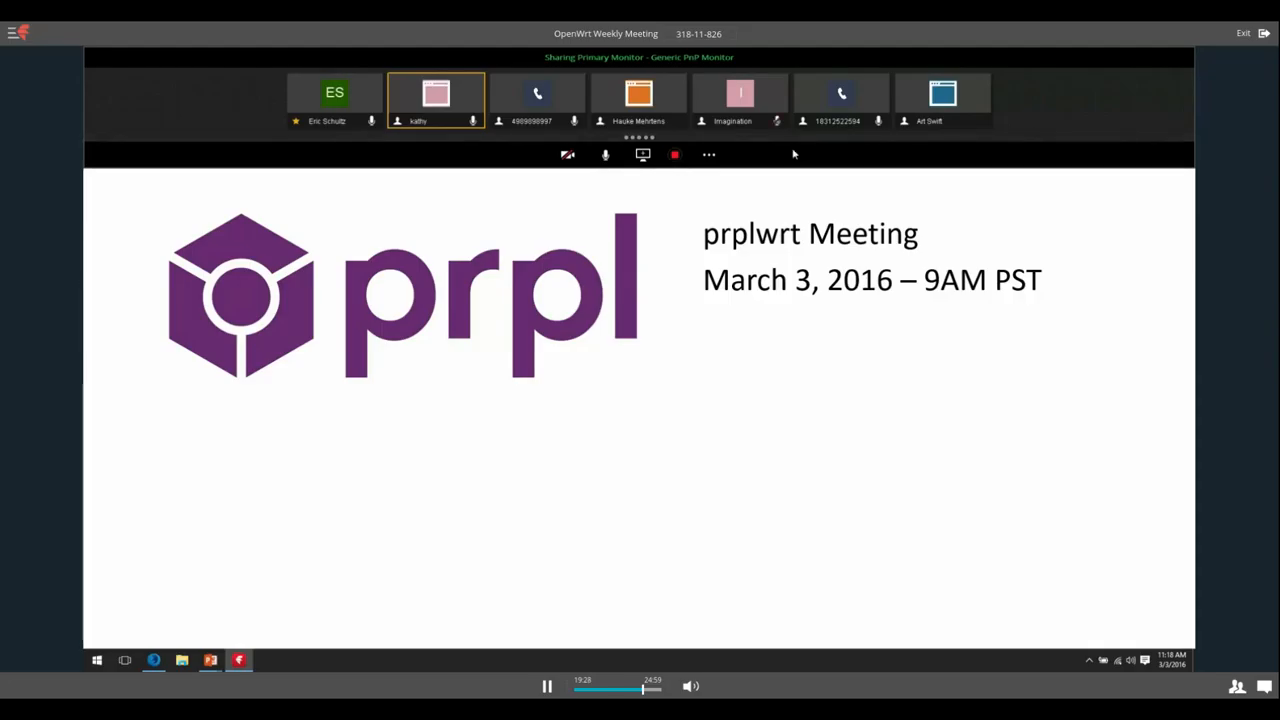